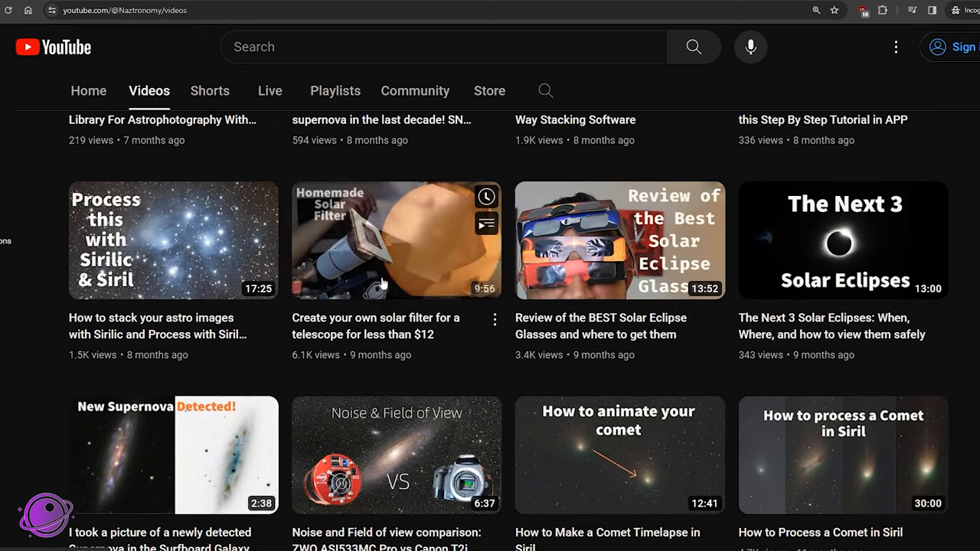
Open the 'Create your own solar filter for a telescope for less than $12' video.
left_click(395, 239)
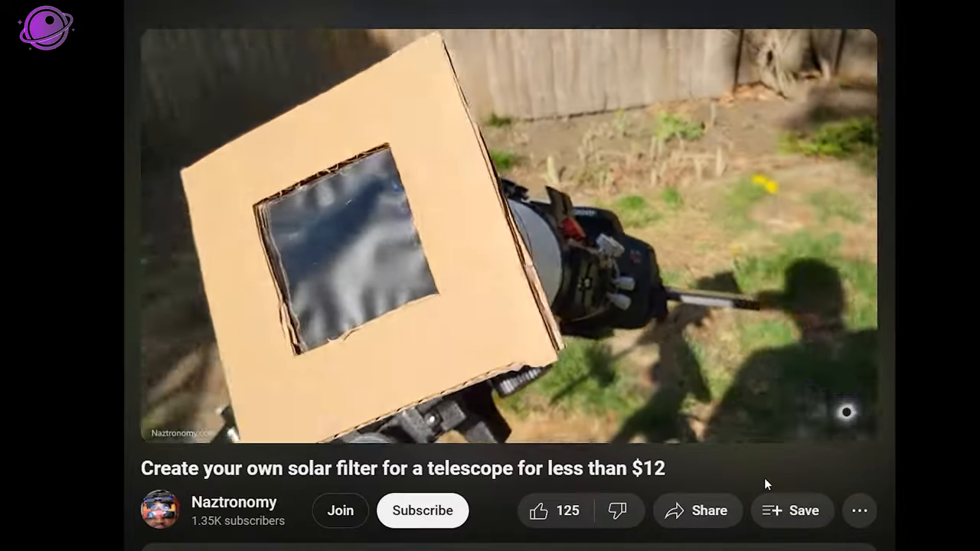